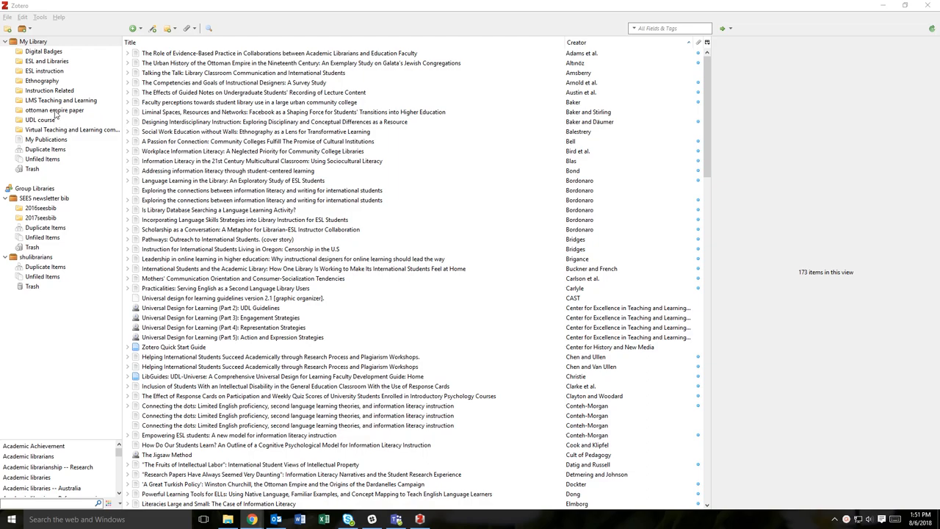
- Open the 'ottoman empire paper' collection to show its five Ottoman Empire sources
click(54, 109)
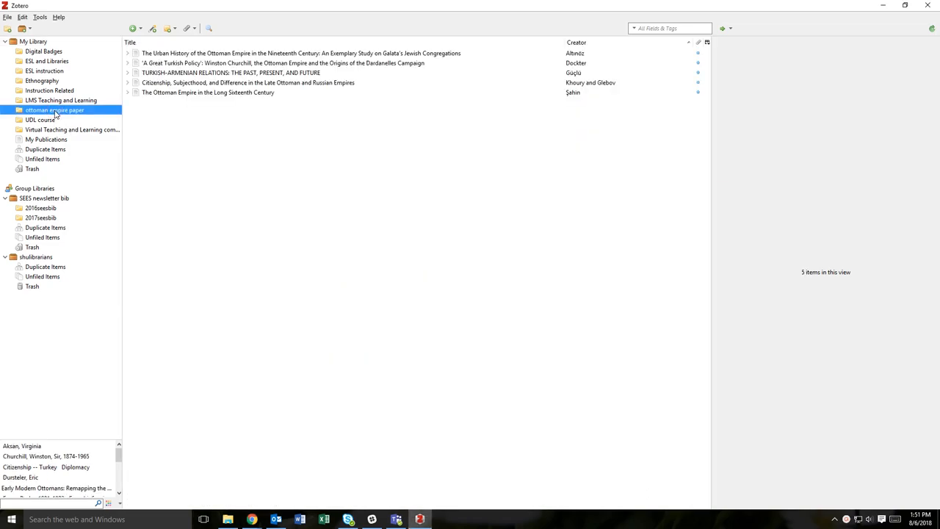
mouse_move(148, 137)
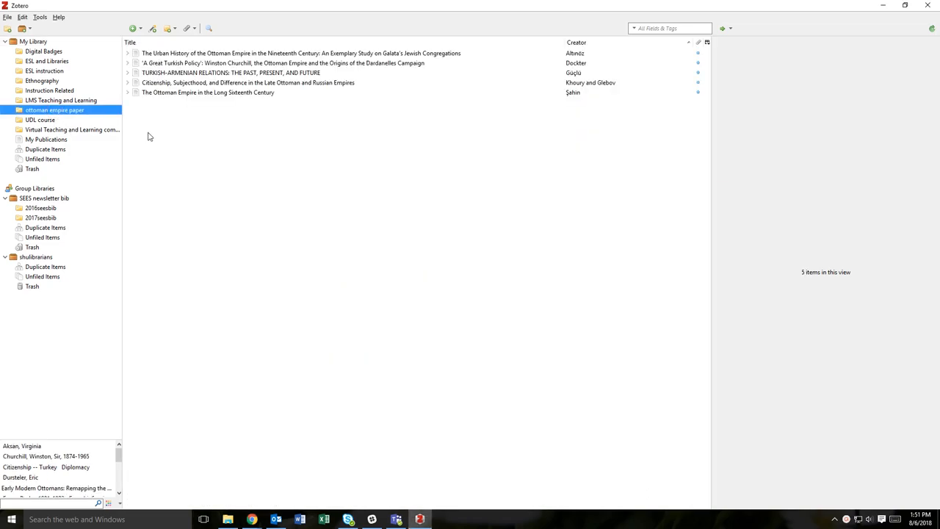
mouse_move(133, 27)
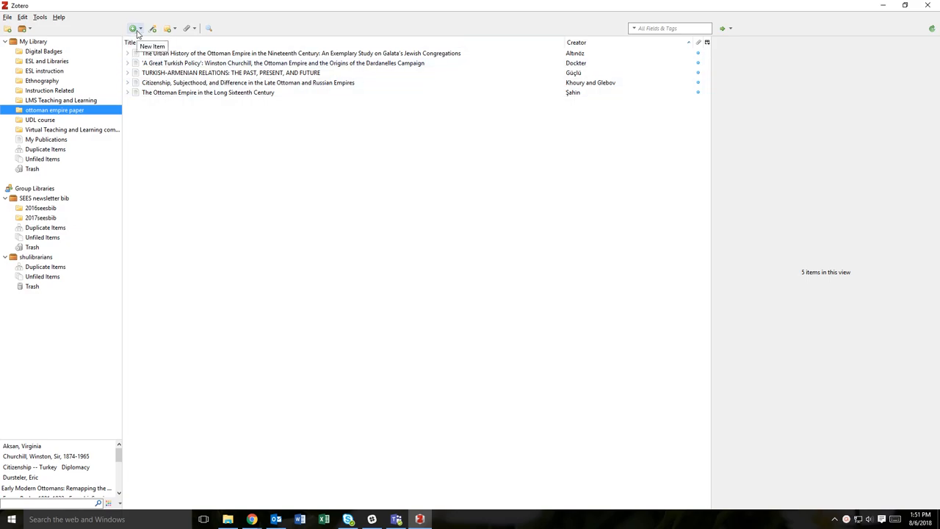
- Create a new blank Book item from the New Item type list
click(133, 28)
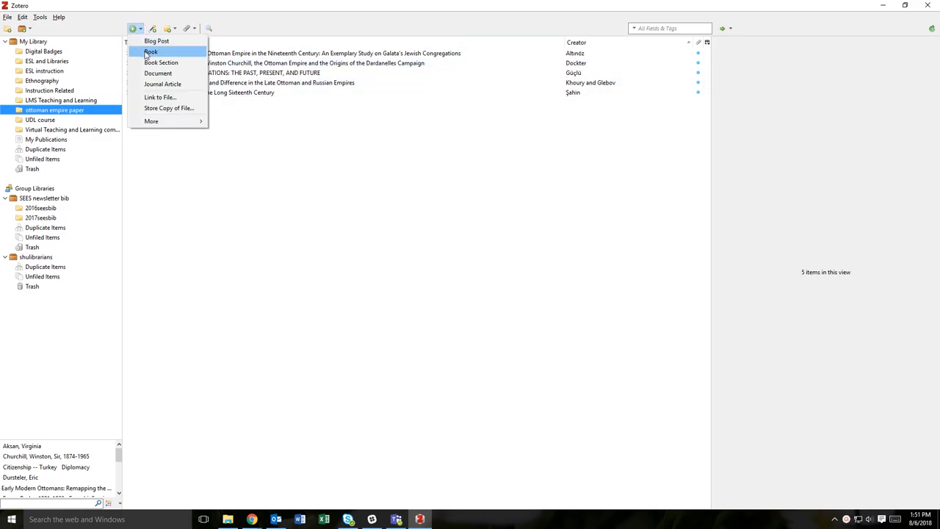
mouse_move(161, 97)
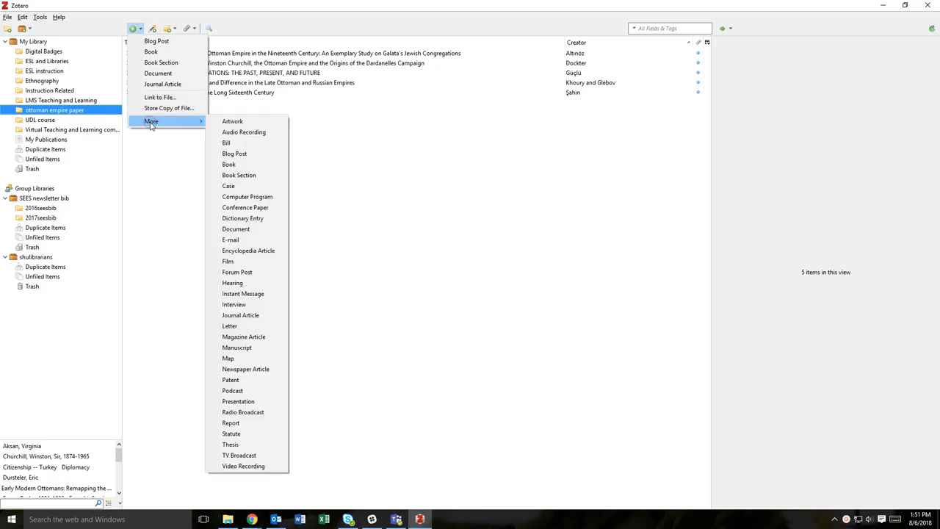
mouse_move(232, 283)
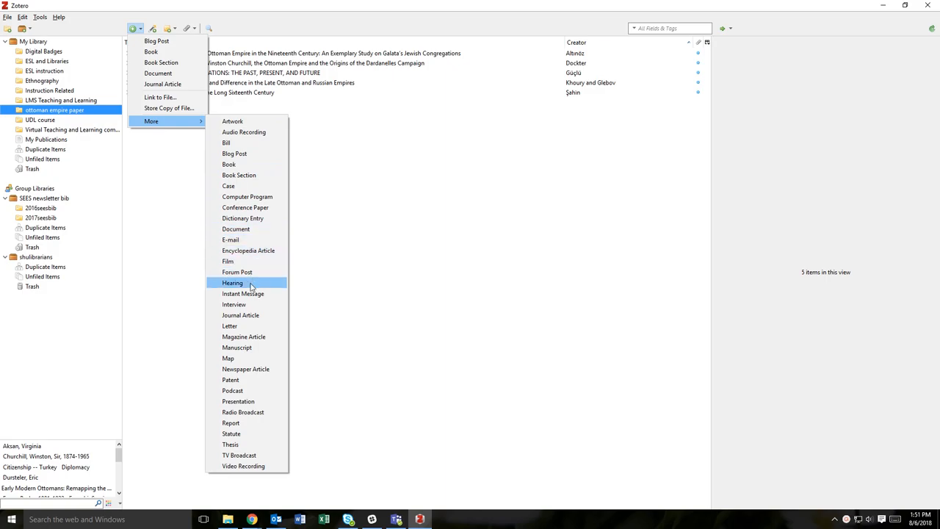
mouse_move(229, 164)
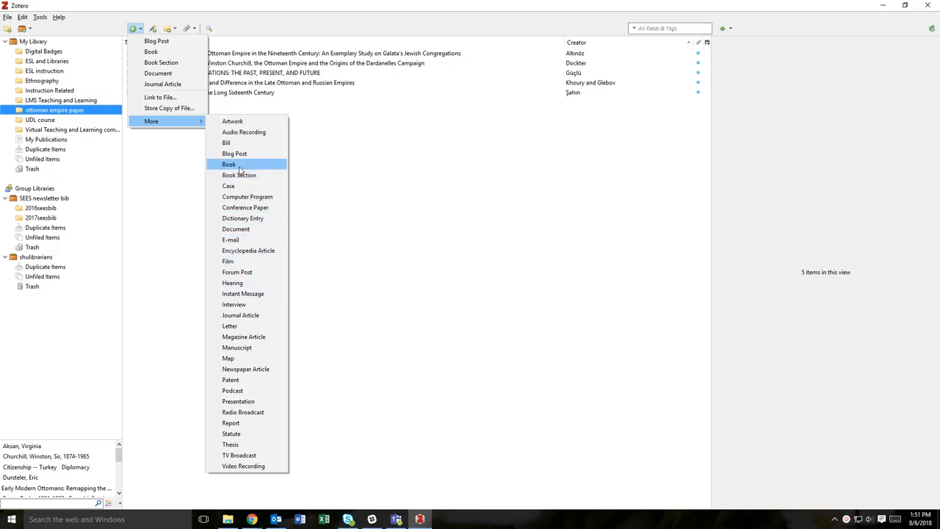
click(228, 164)
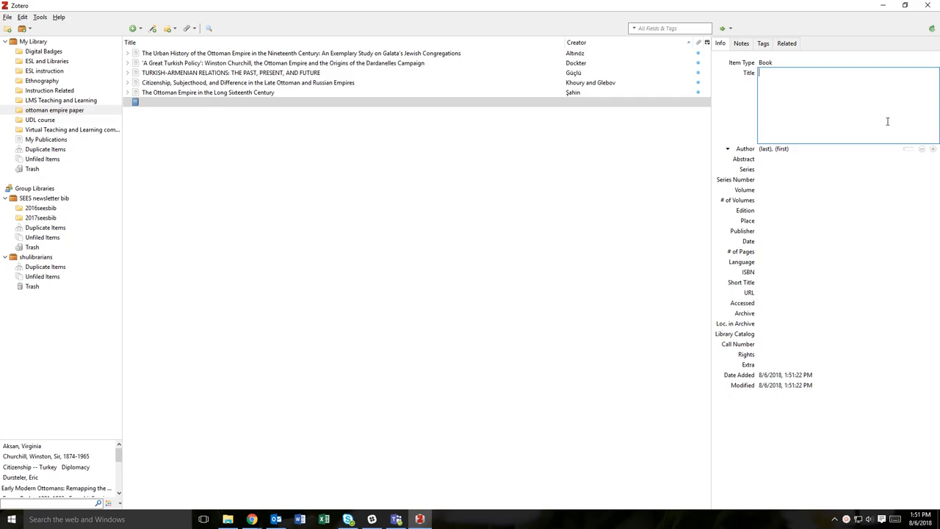
- Enter title 'The Ottoman Empire, 1700-1922', author Quataert, series, second edition, place Cambridge, partial publisher
text(The Ottoman Empire, 1700-1922)
click(848, 231)
text(Cambridge U)
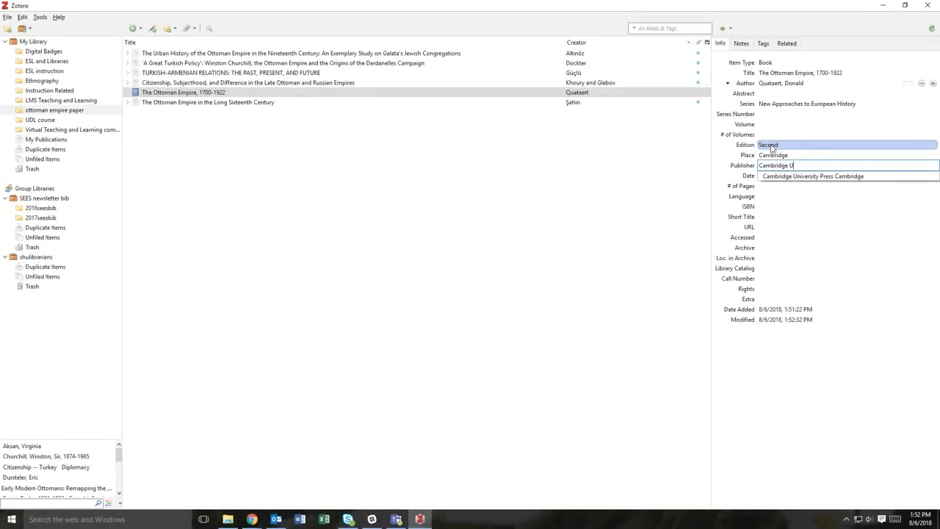
text(n)
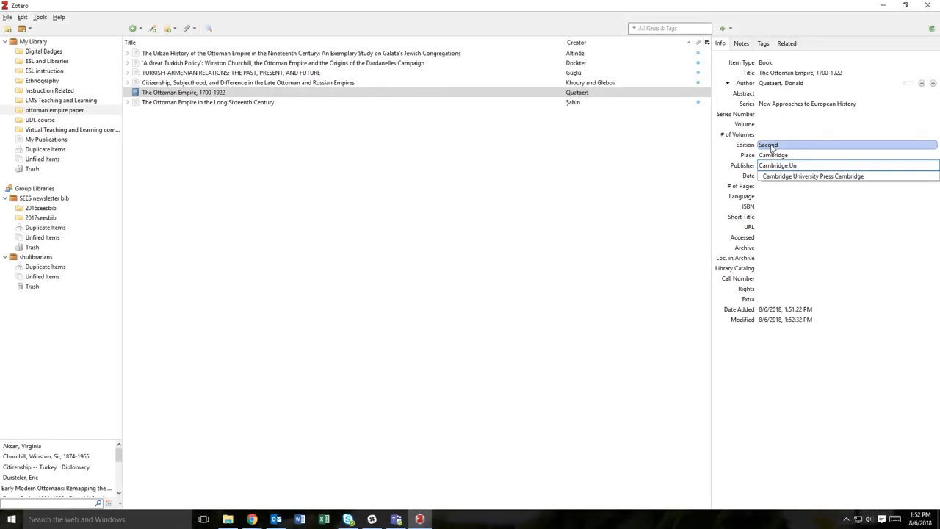